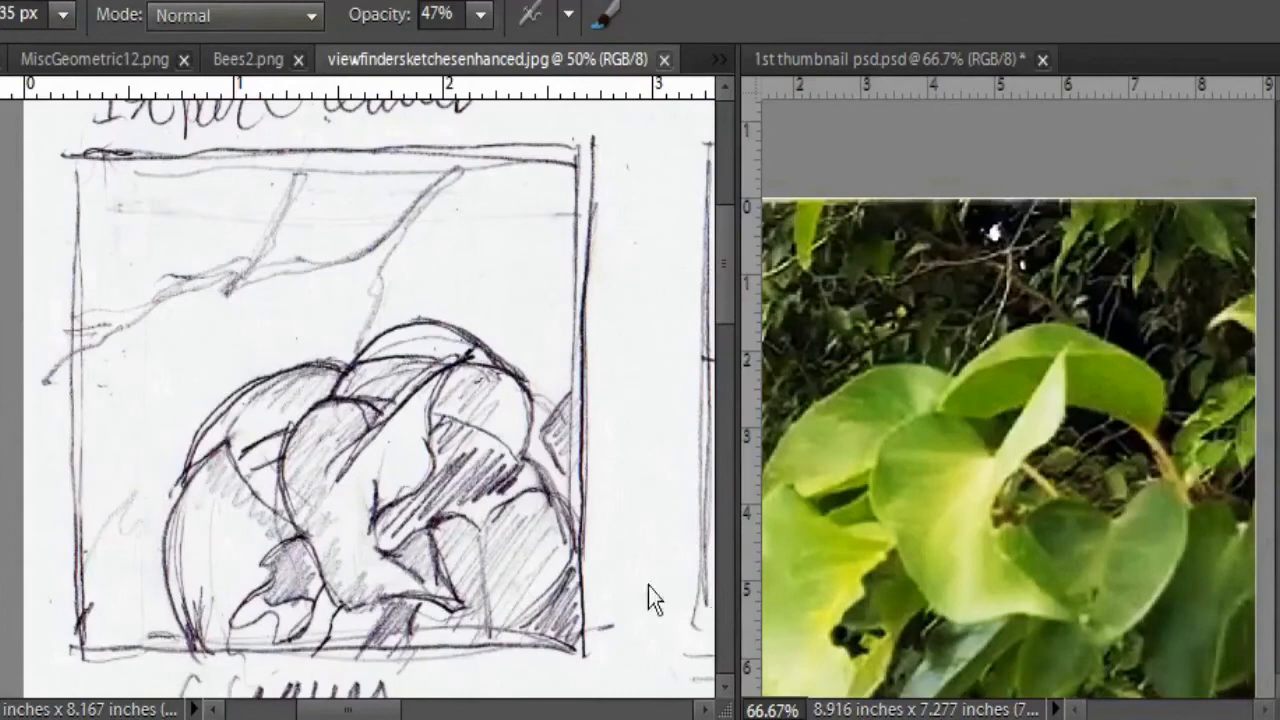
mouse_move(940, 630)
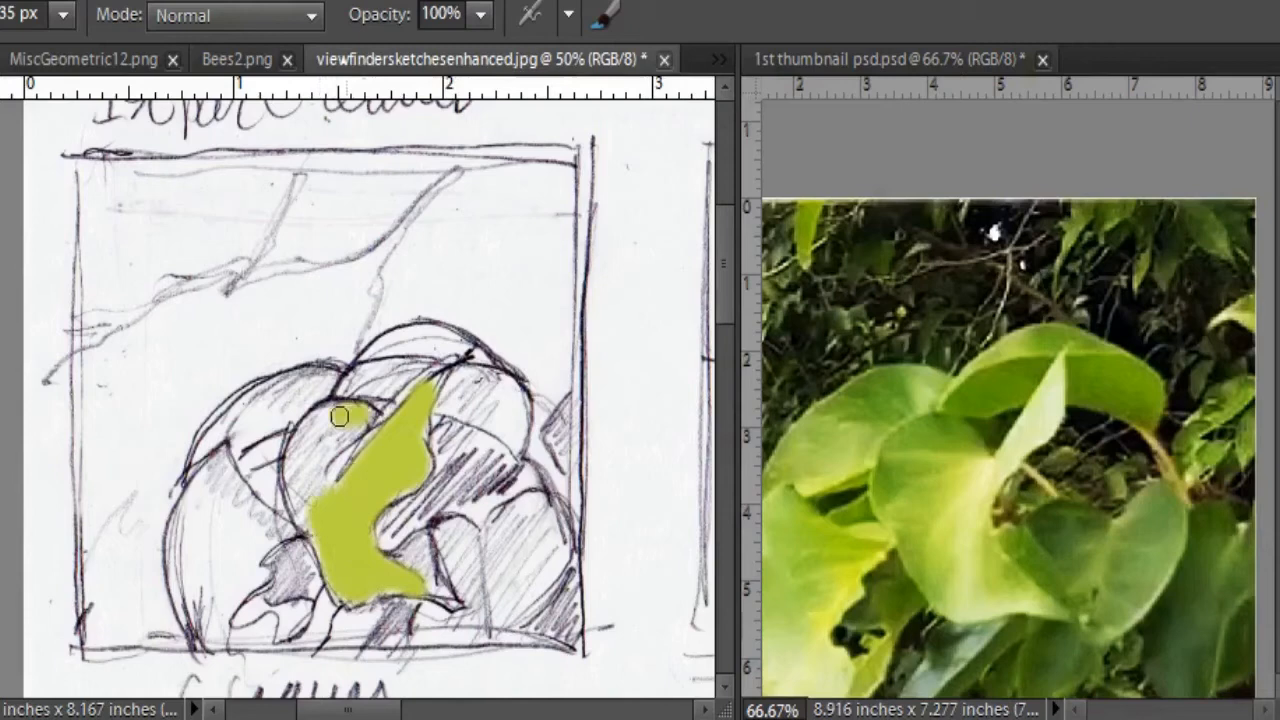
- Paint yellow-green fill across the sketched leaf shapes
drag(338, 417, 380, 390)
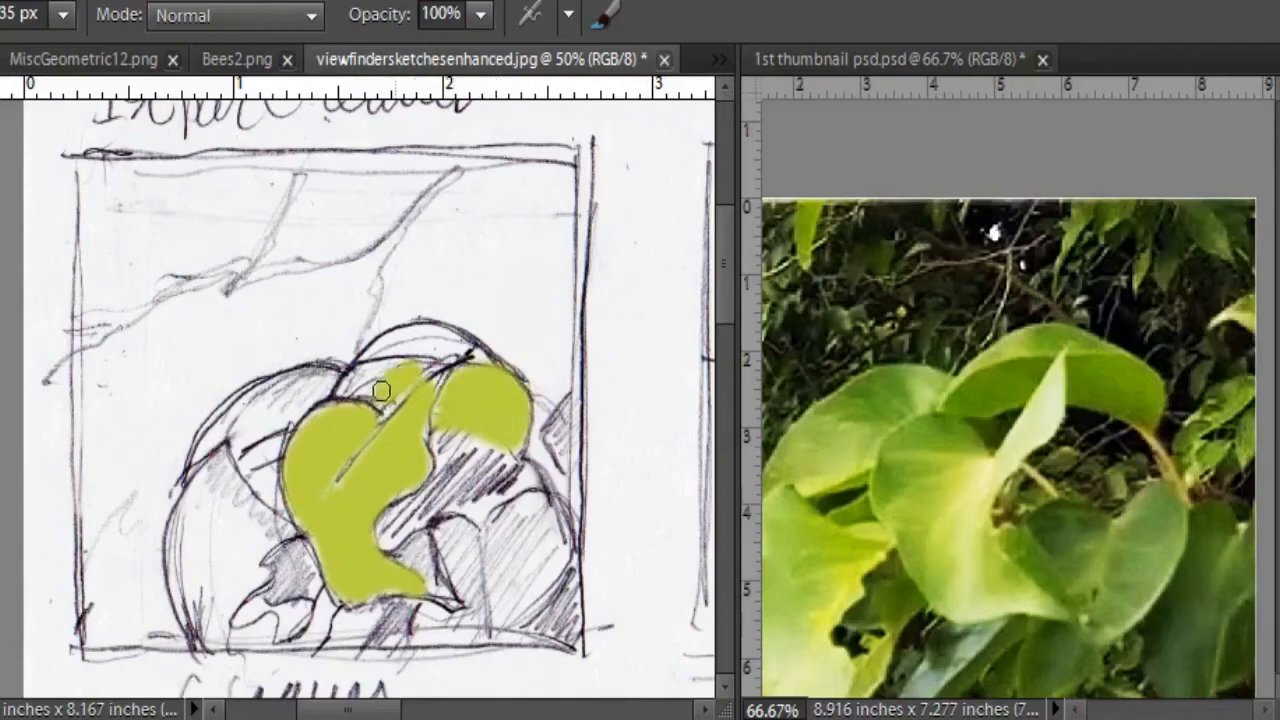
drag(380, 390, 403, 335)
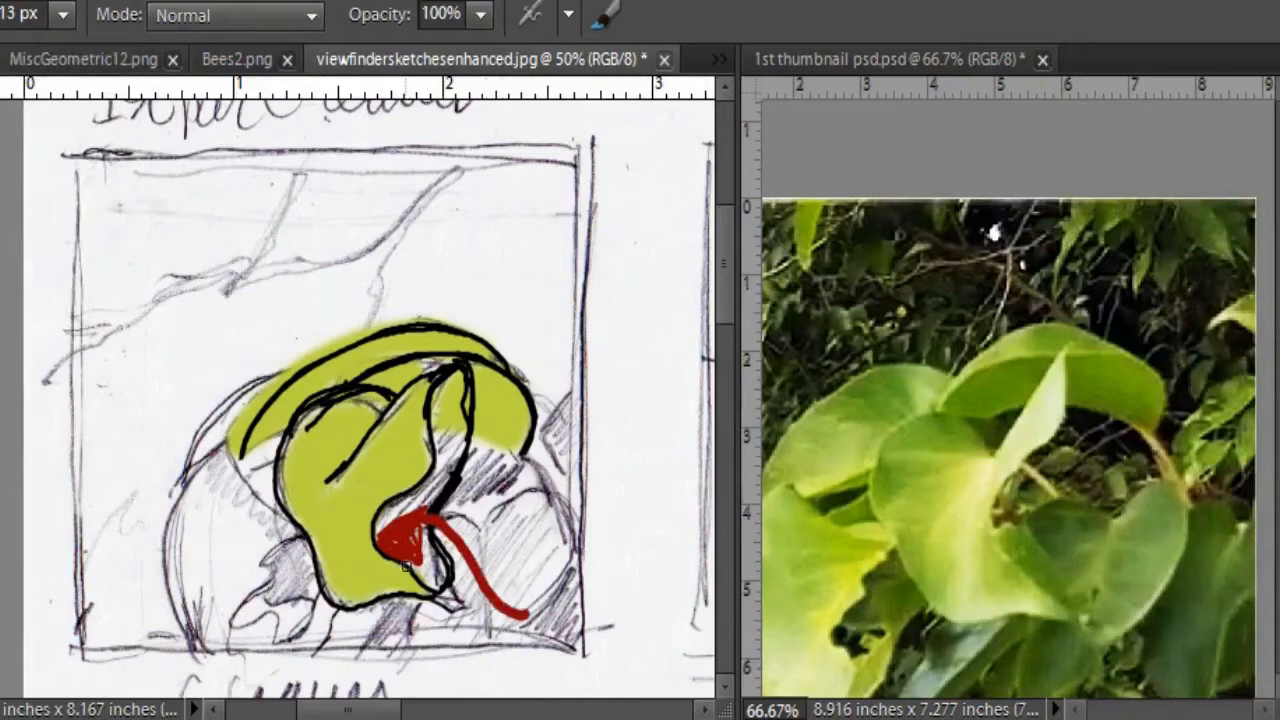
drag(400, 545, 470, 620)
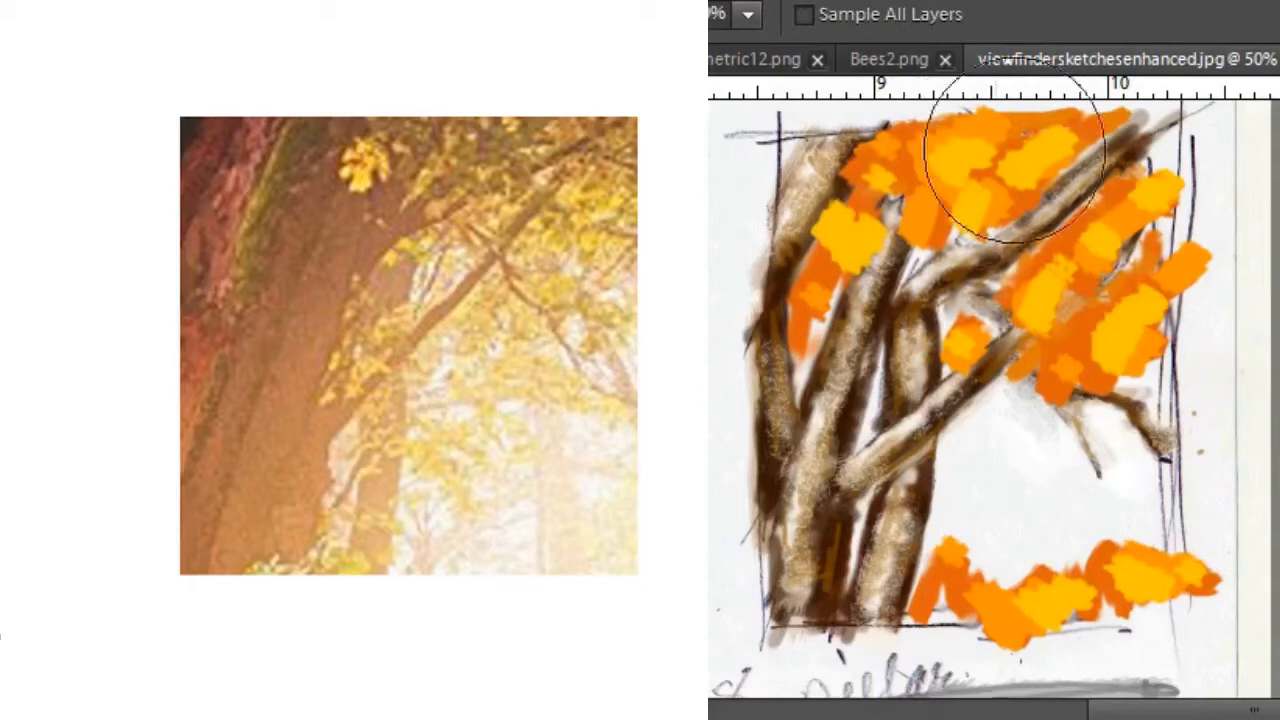
- Dab orange foliage onto the tree branches
click(985, 14)
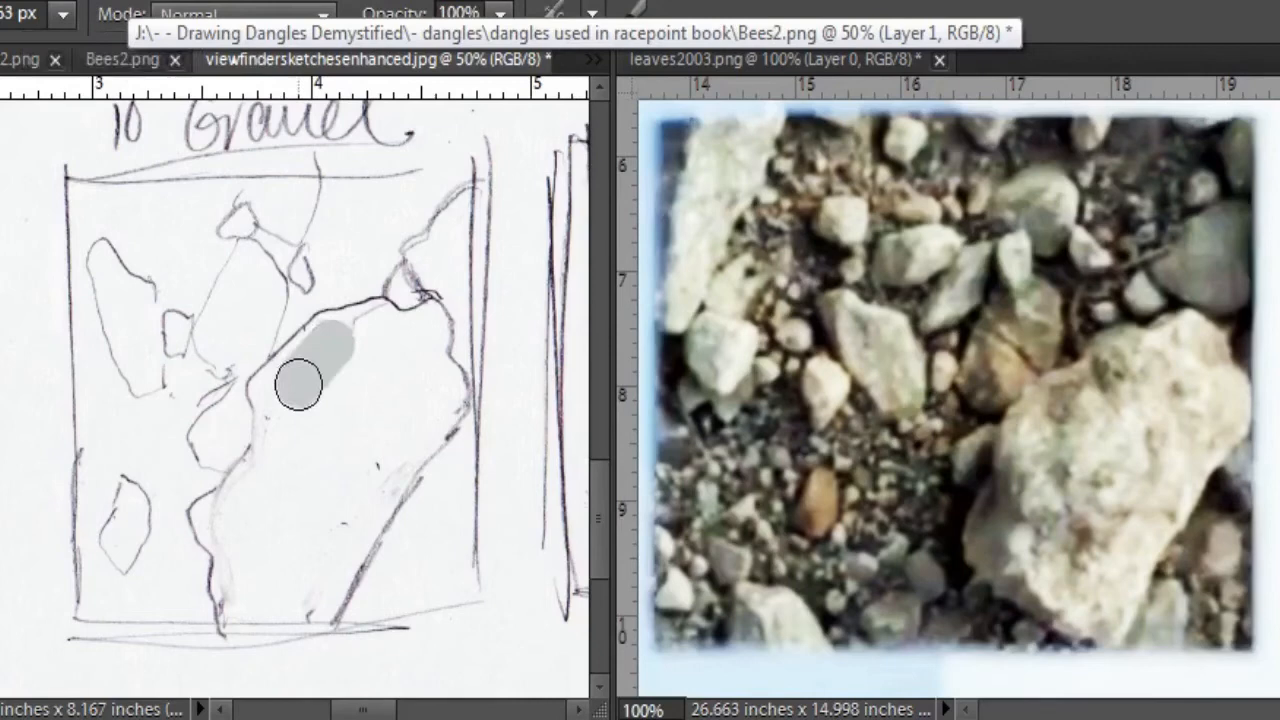
- Fill the large rock with soft grey strokes and draw a face outline over it
drag(298, 383, 333, 575)
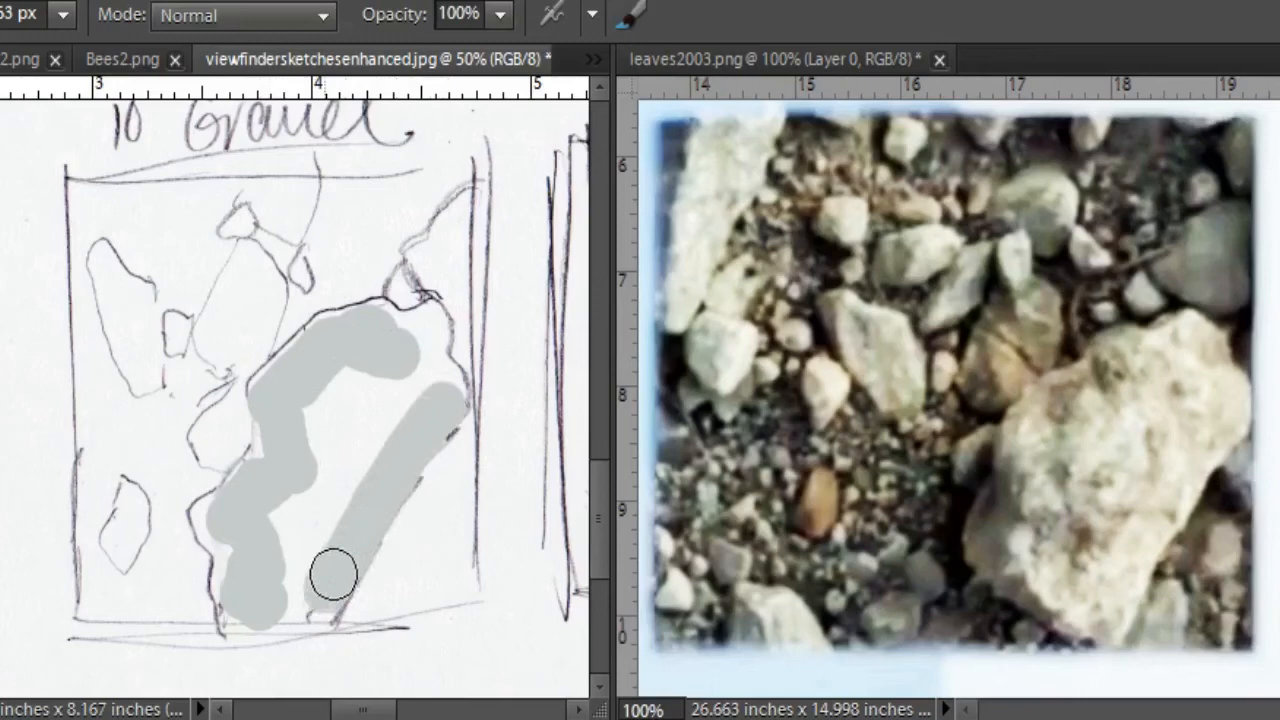
drag(335, 575, 398, 348)
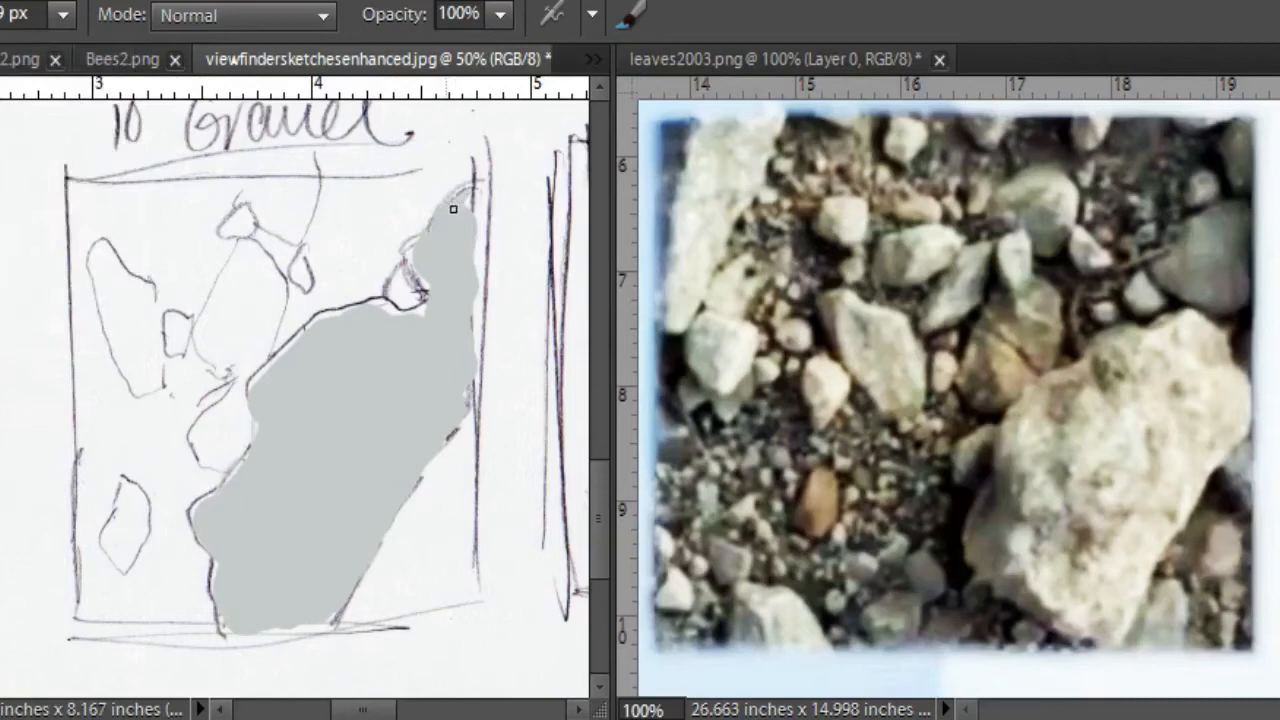
click(62, 15)
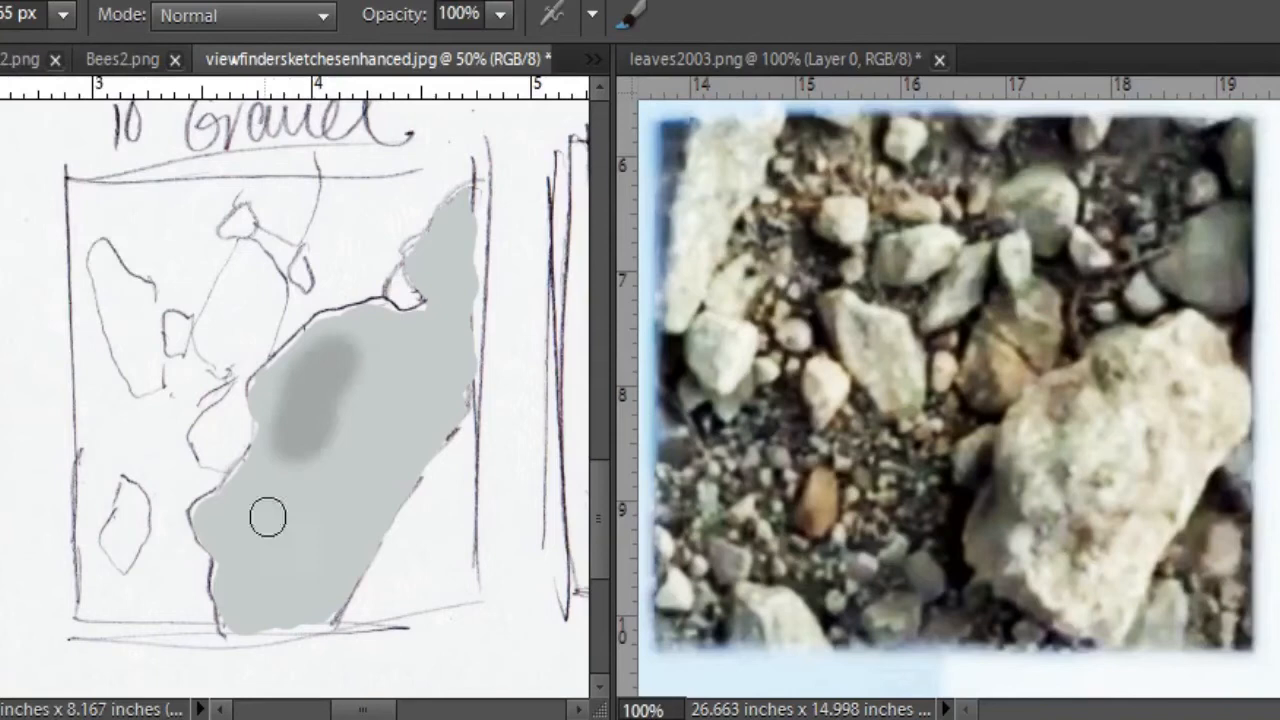
drag(268, 517, 433, 393)
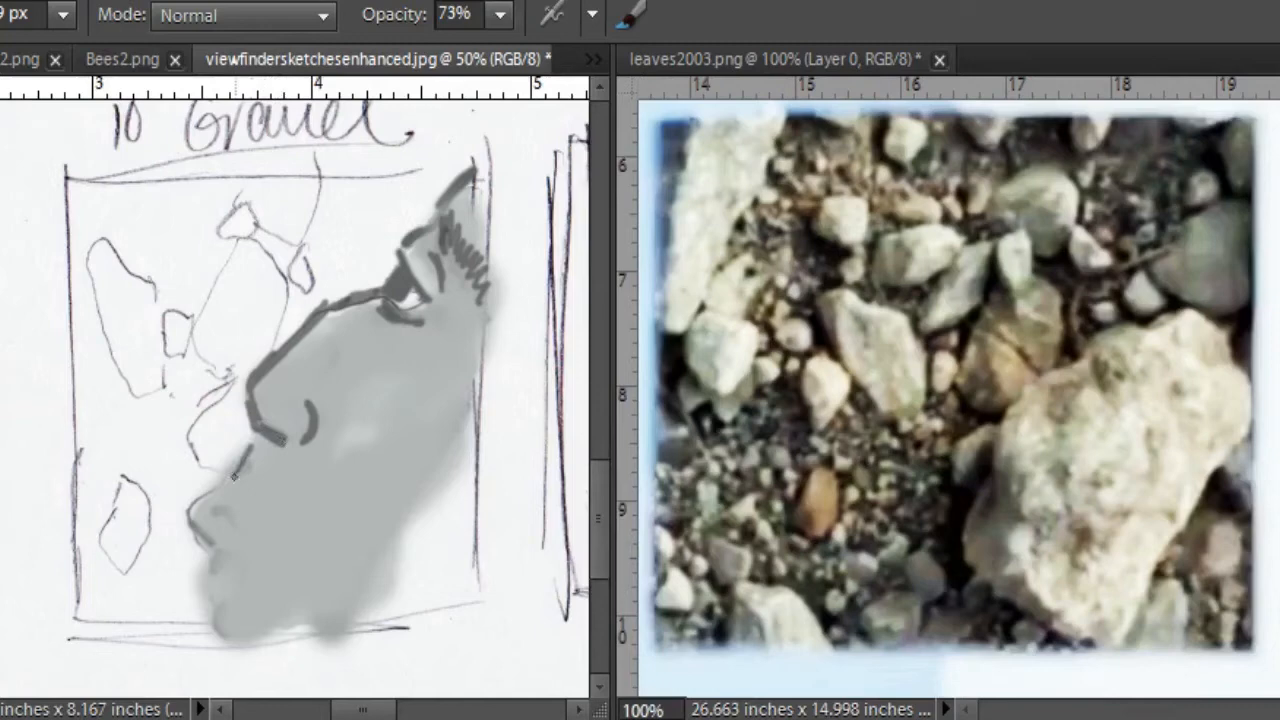
- Darken the face edge, defining the nose, lips and chin with dark strokes
drag(235, 478, 240, 625)
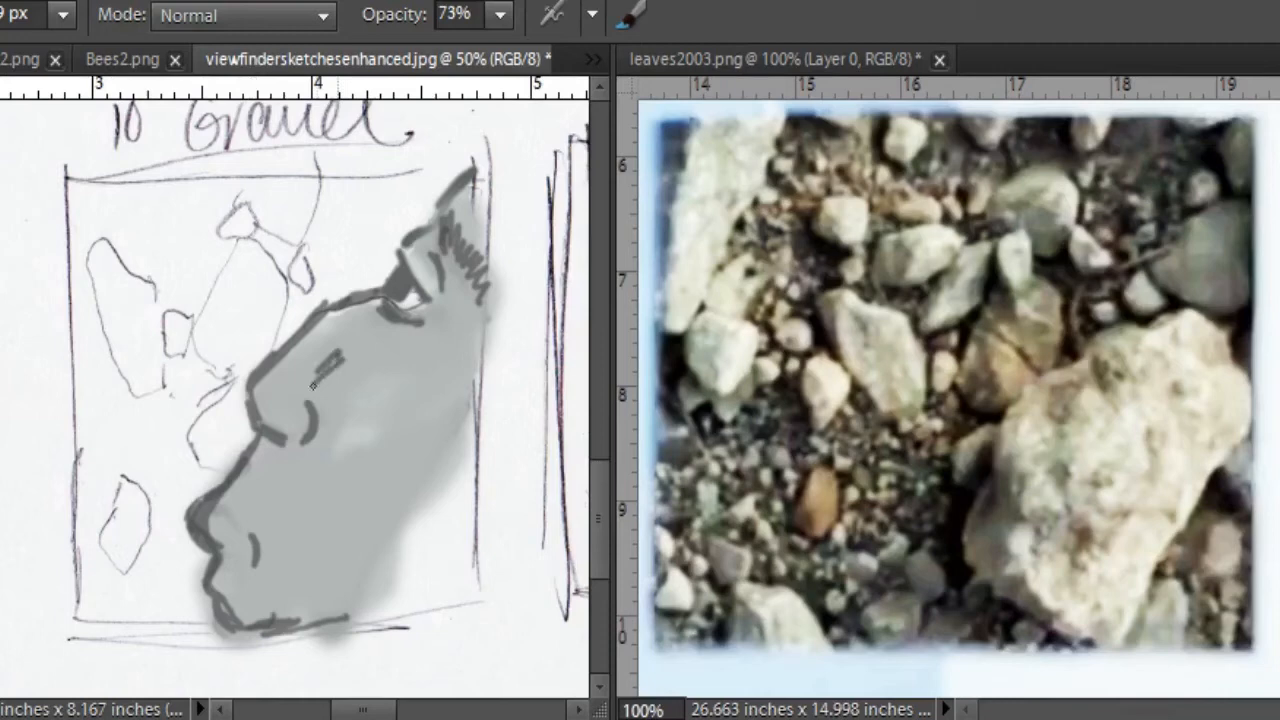
drag(320, 380, 200, 510)
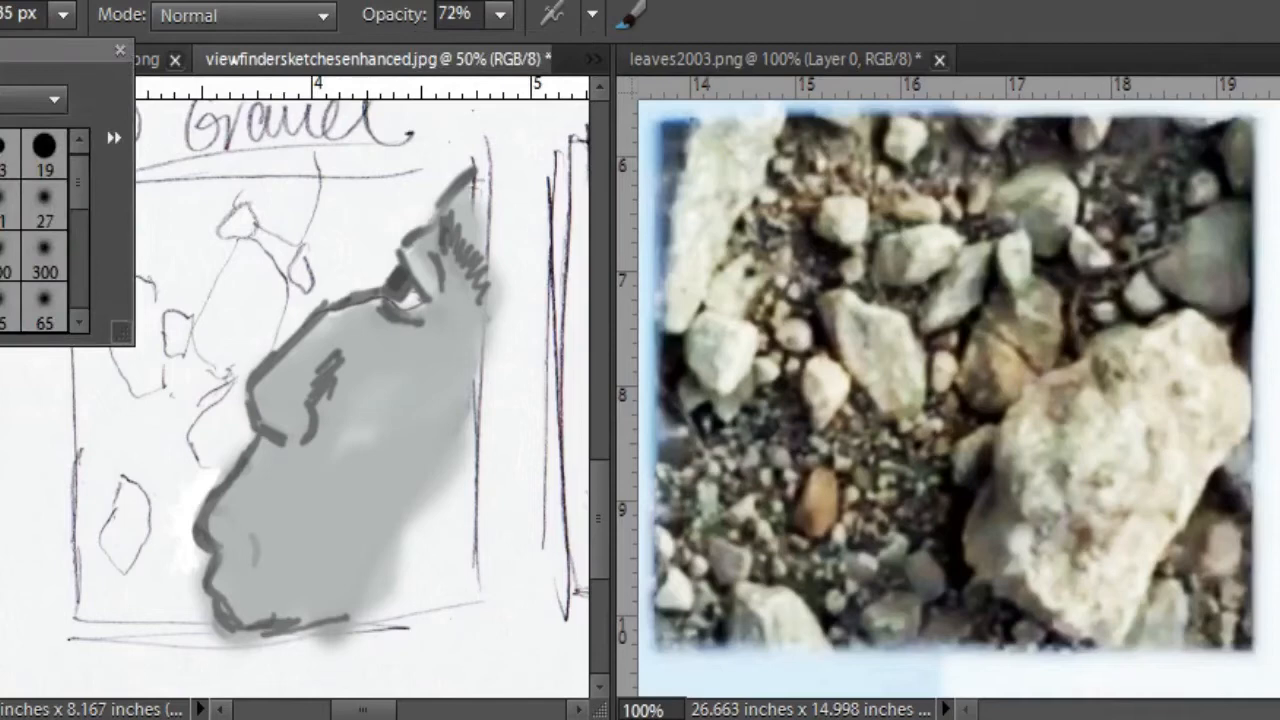
- Pick a larger 65 px soft brush for blocking in leaf shapes
click(120, 50)
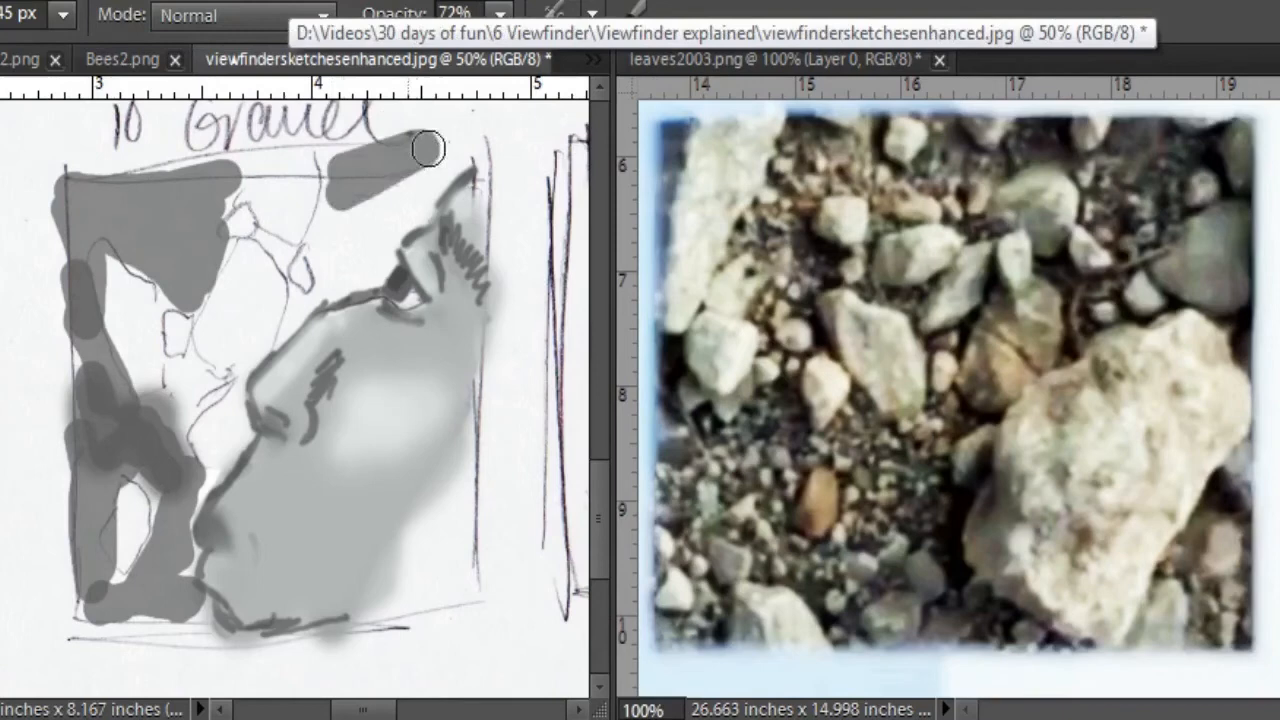
- Paint dark grey leaf masses across the top and down the upper left
drag(428, 148, 305, 187)
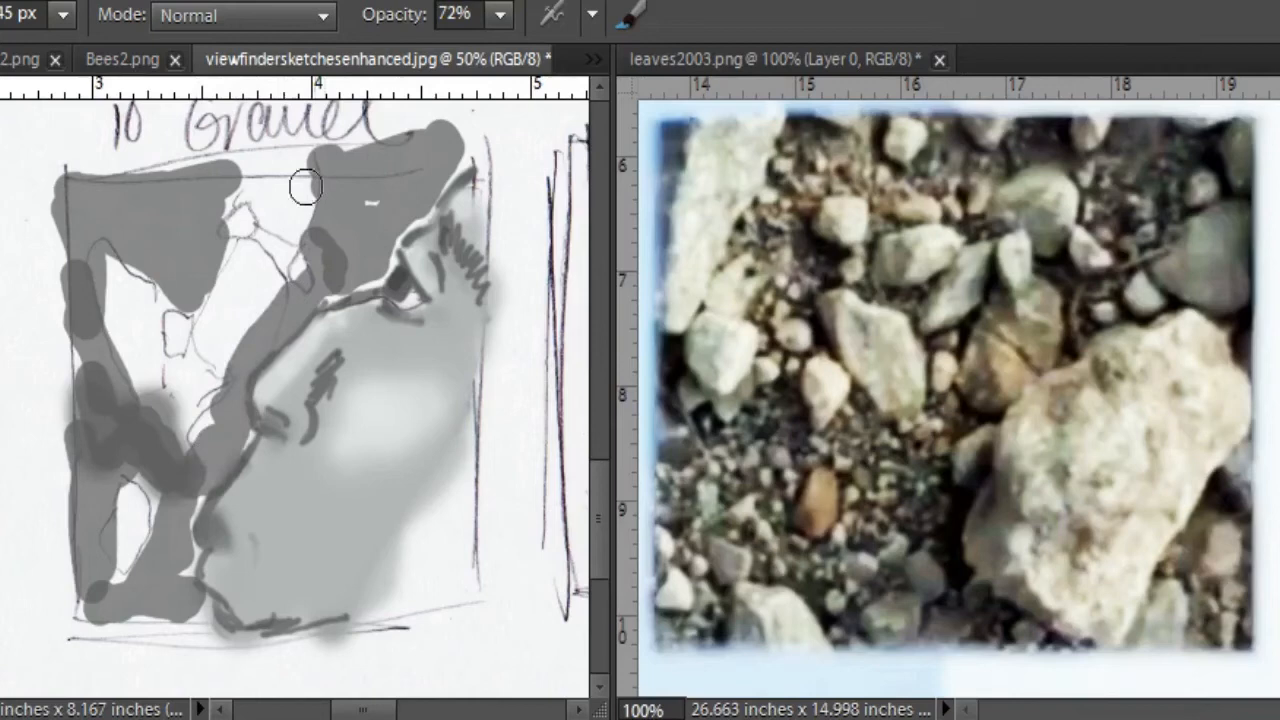
drag(305, 187, 130, 545)
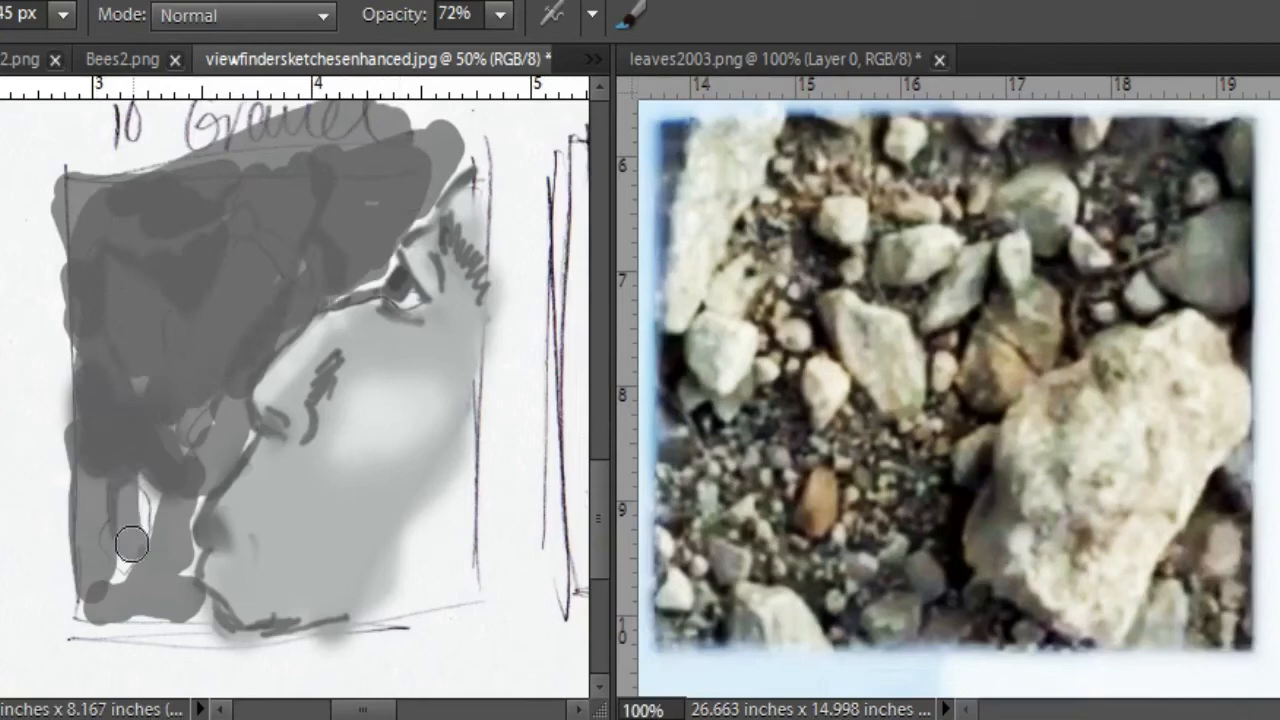